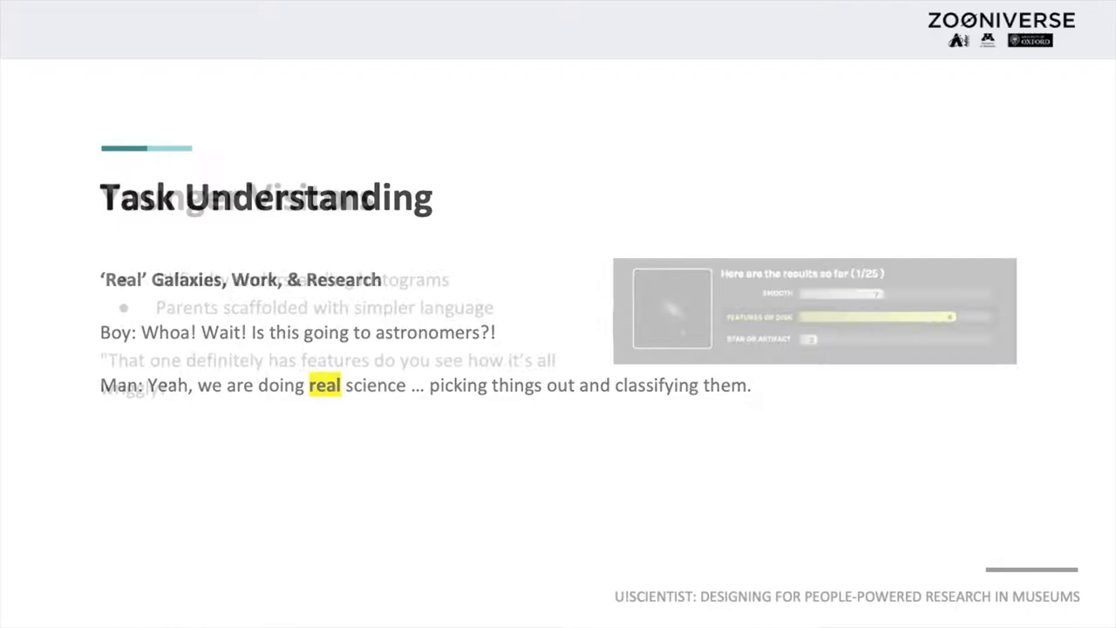
pyautogui.press('Right')
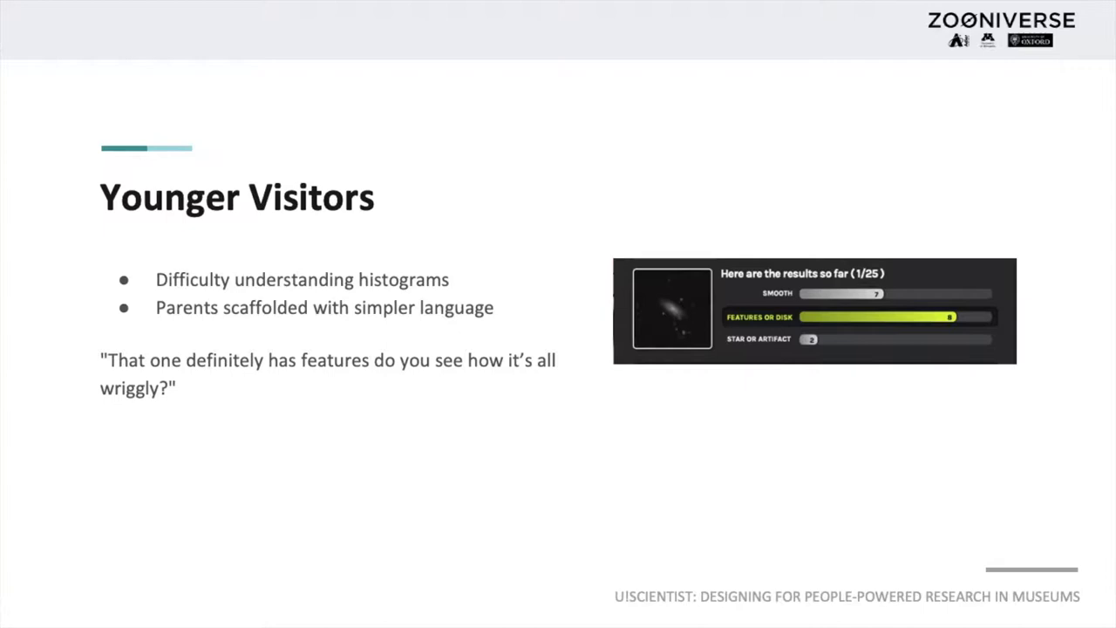
pyautogui.press('right')
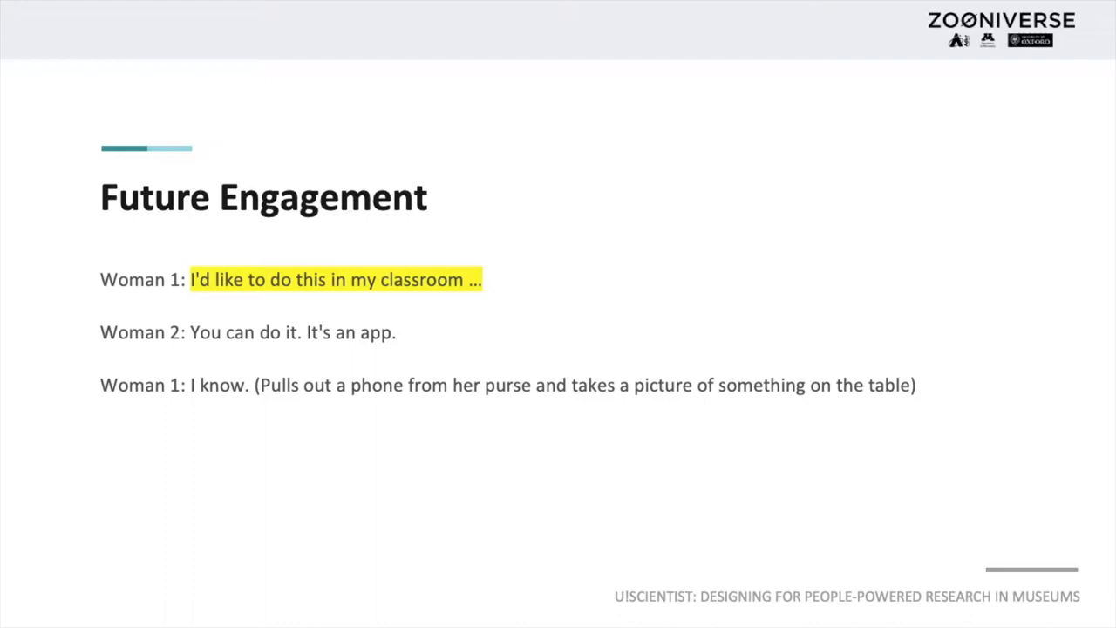
pyautogui.press('Right')
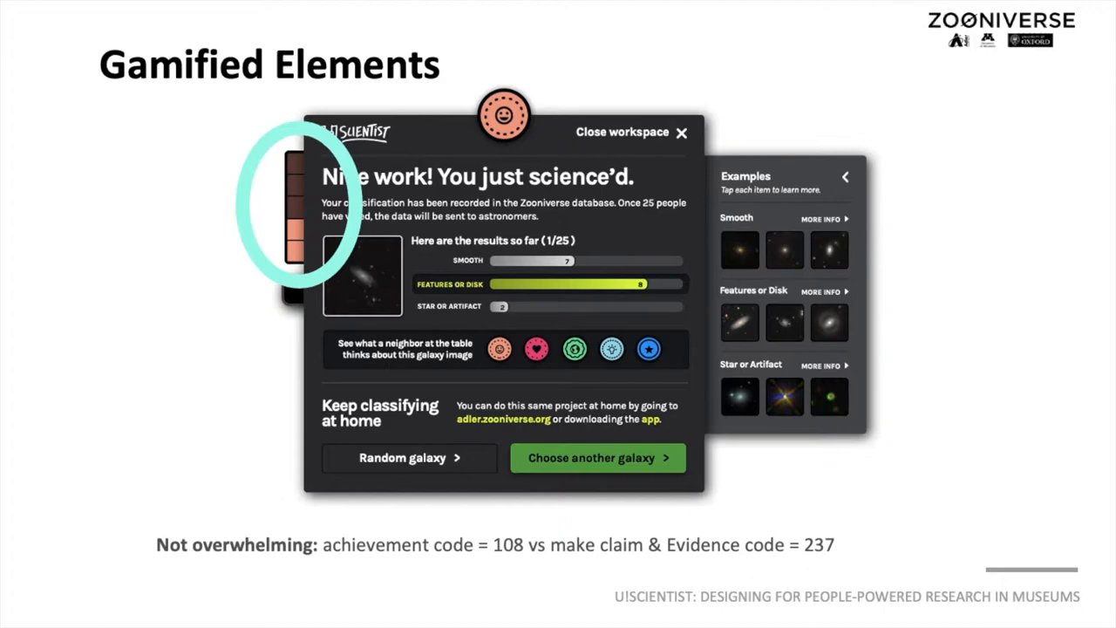
pyautogui.press('Right')
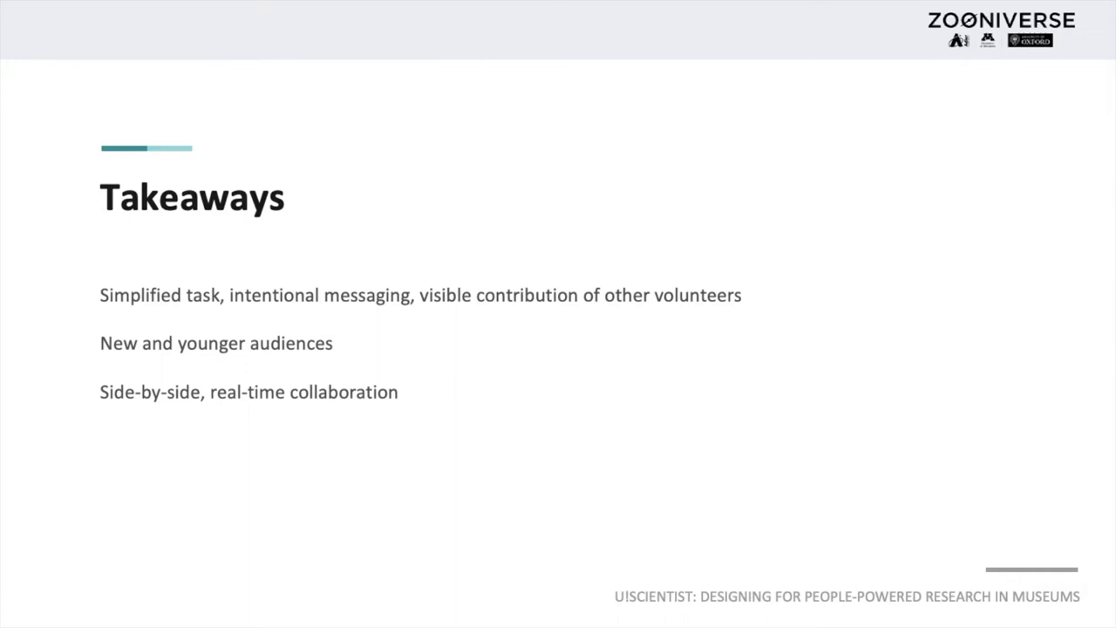